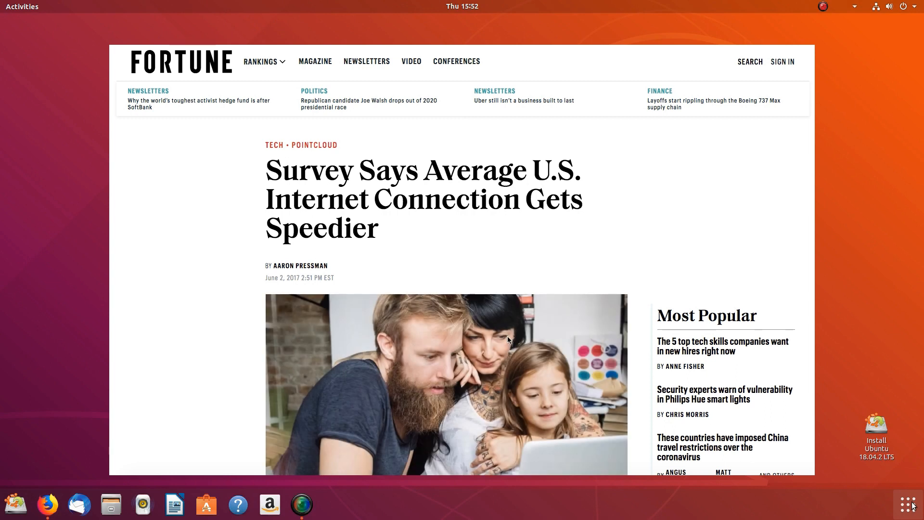
pyautogui.moveTo(510, 330)
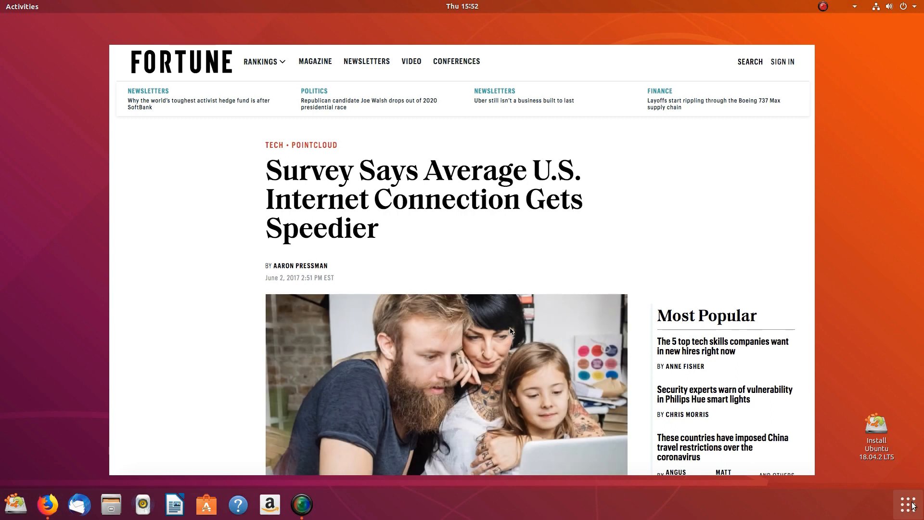
pyautogui.scroll(-3)
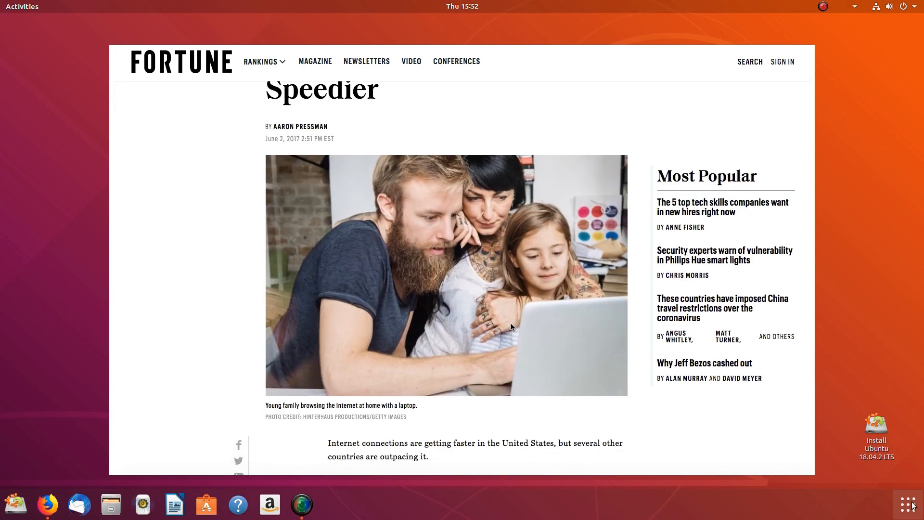
pyautogui.scroll(-3)
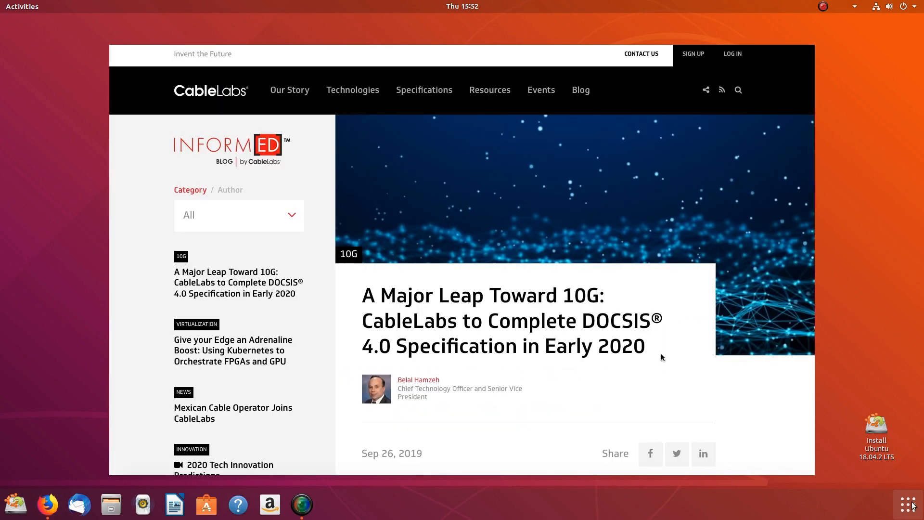
pyautogui.scroll(-3)
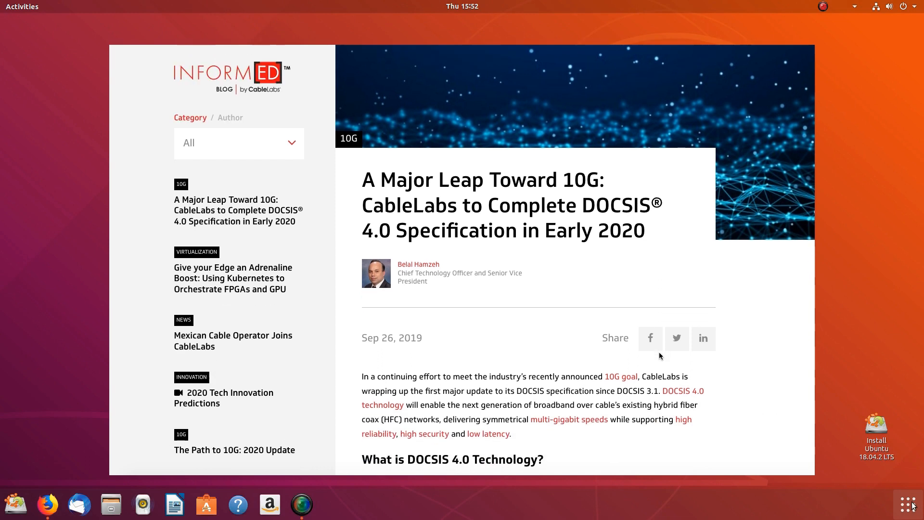
pyautogui.scroll(-3)
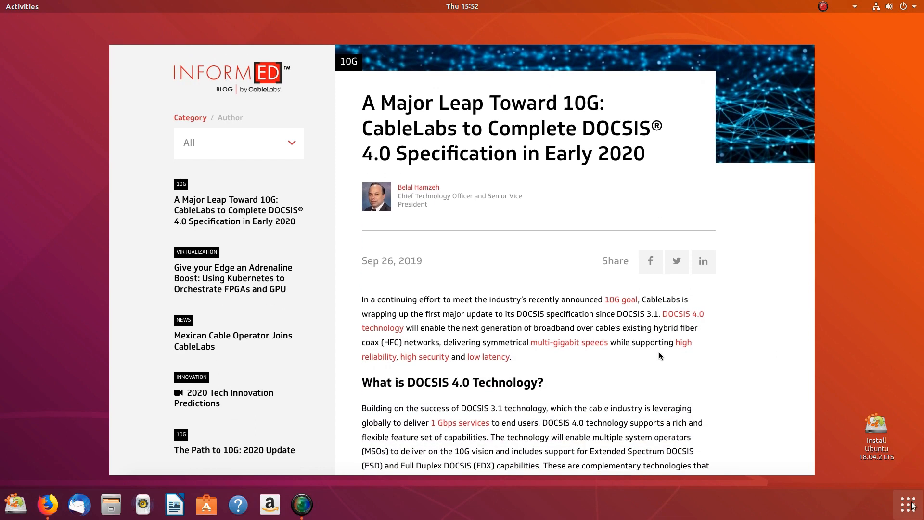
pyautogui.scroll(-3)
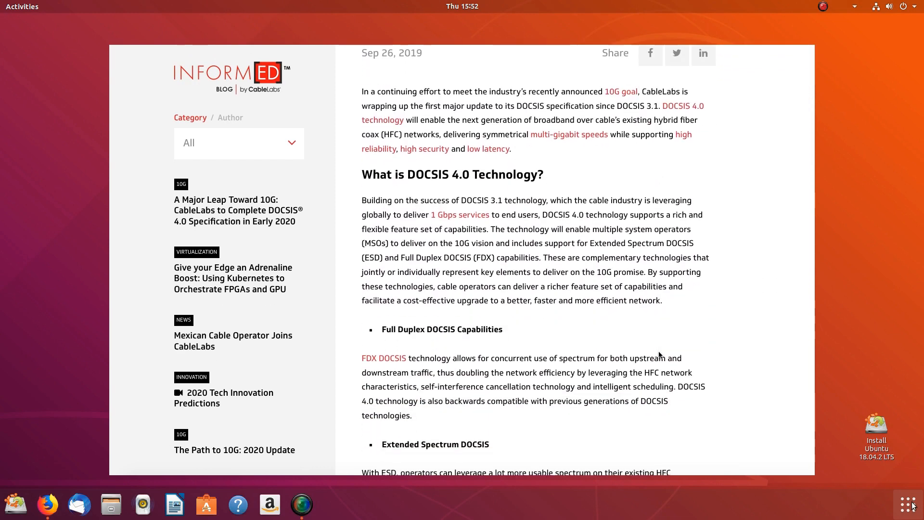
pyautogui.scroll(-3)
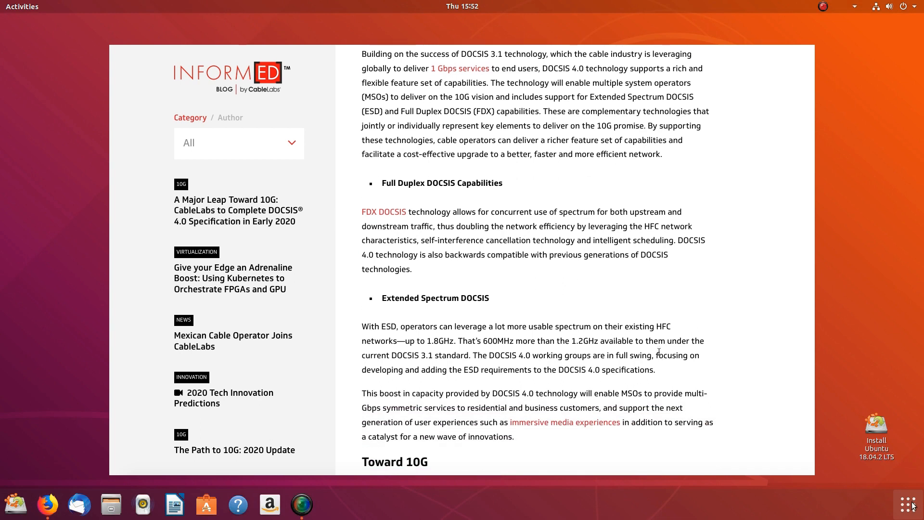
pyautogui.scroll(-3)
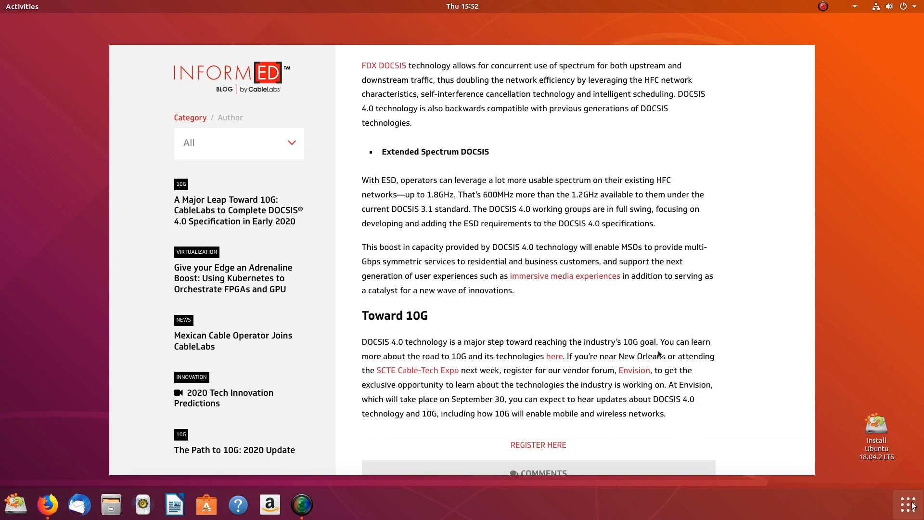
pyautogui.scroll(-3)
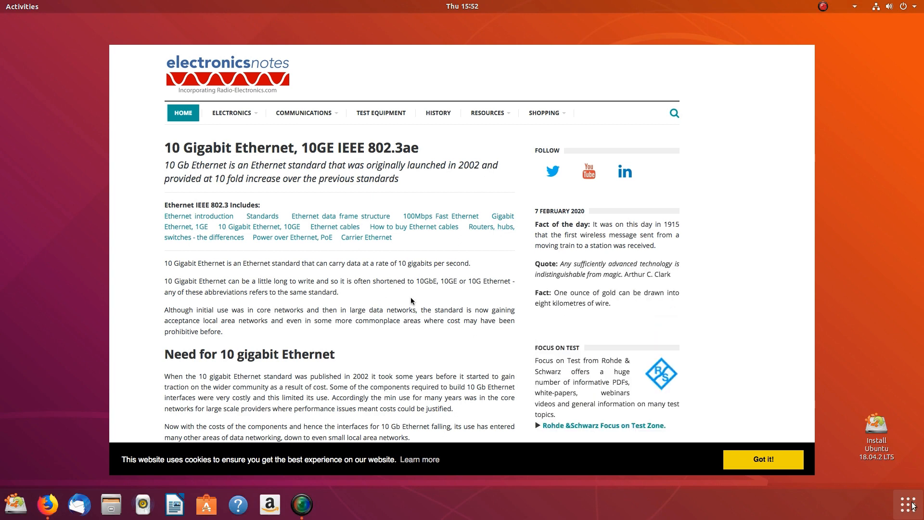
pyautogui.moveTo(450, 349)
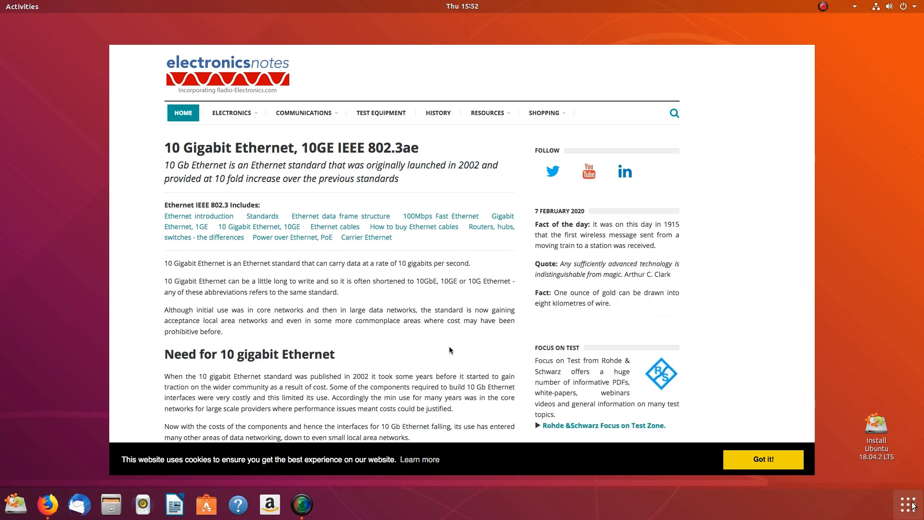
pyautogui.moveTo(436, 349)
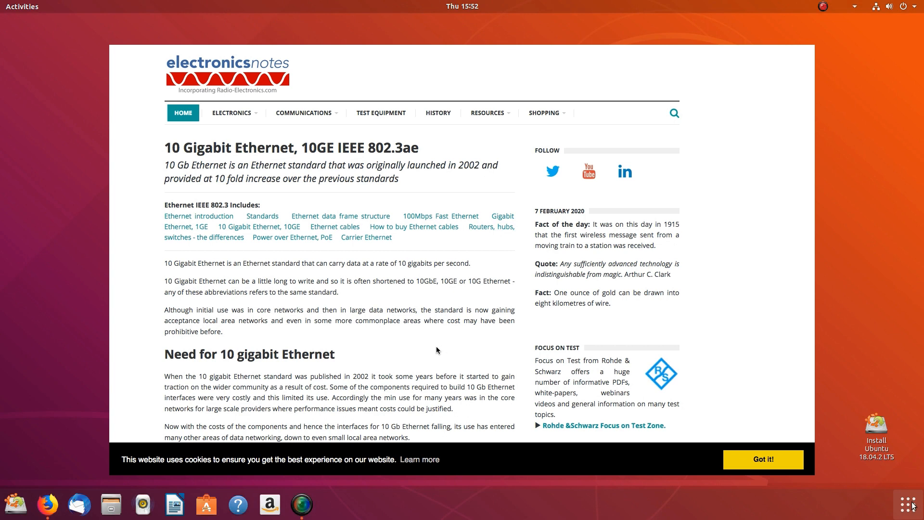
pyautogui.moveTo(372, 253)
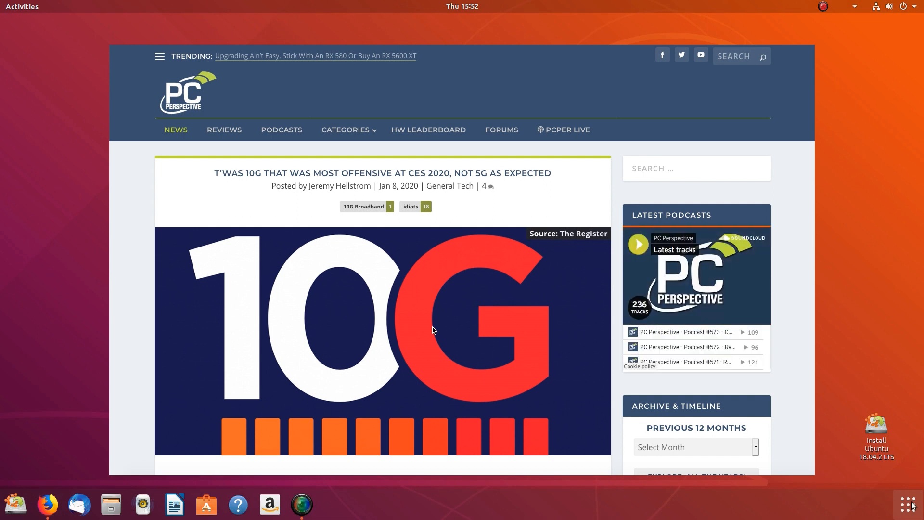
pyautogui.moveTo(602, 328)
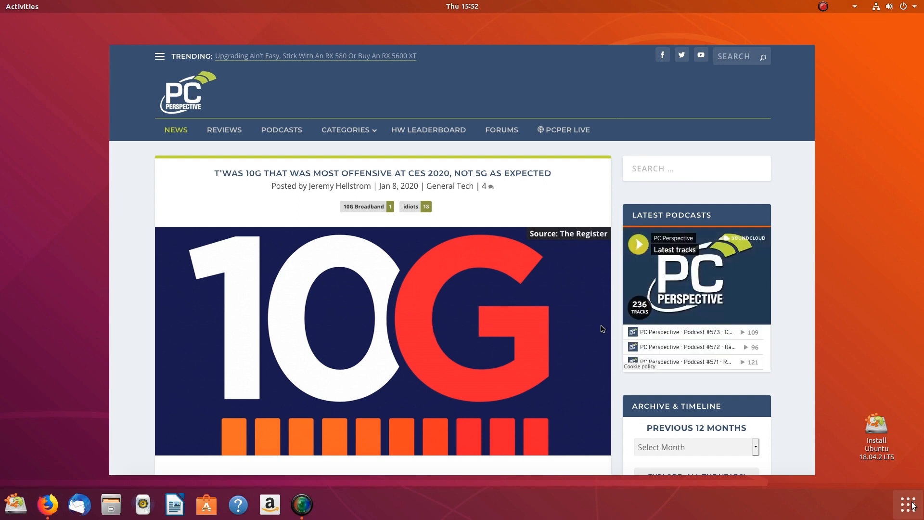
pyautogui.scroll(-3)
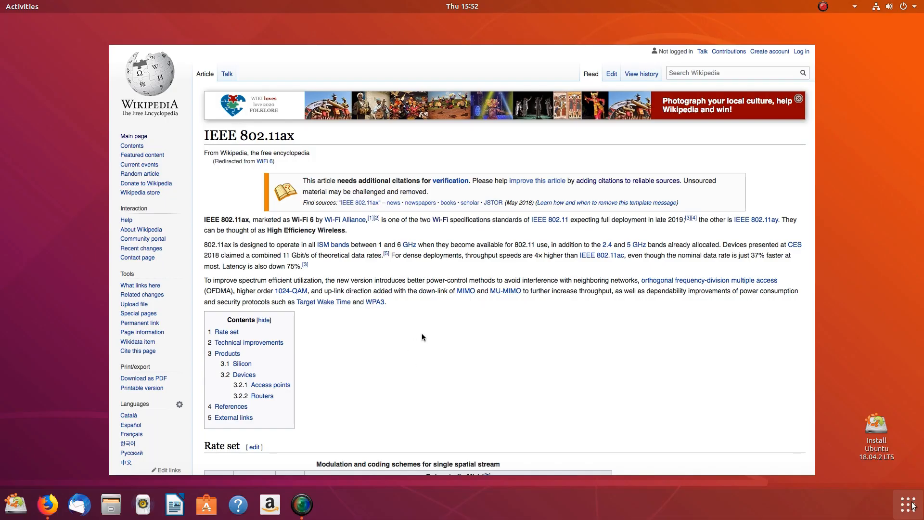
pyautogui.moveTo(212, 119)
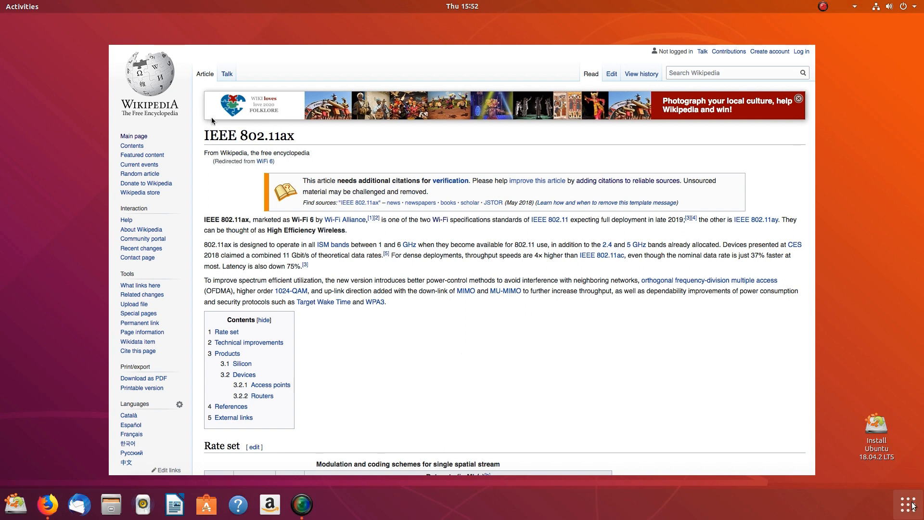